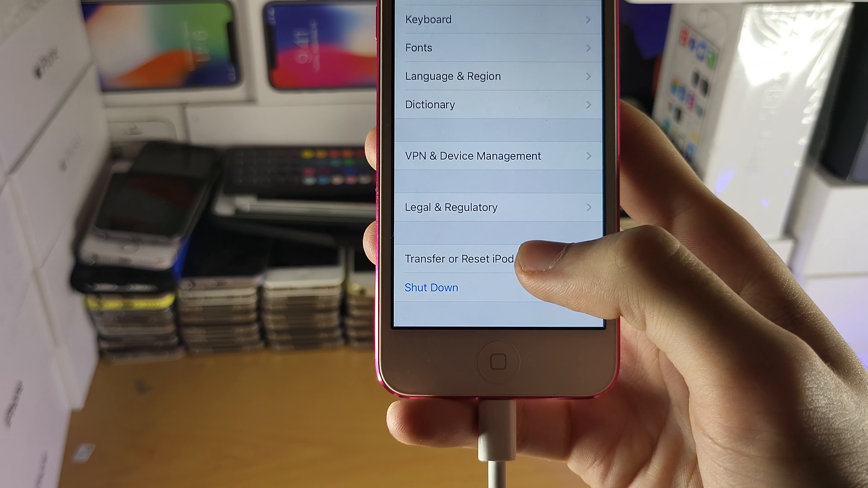
- Show the reset choices on the Transfer or Reset iPod screen
click(458, 259)
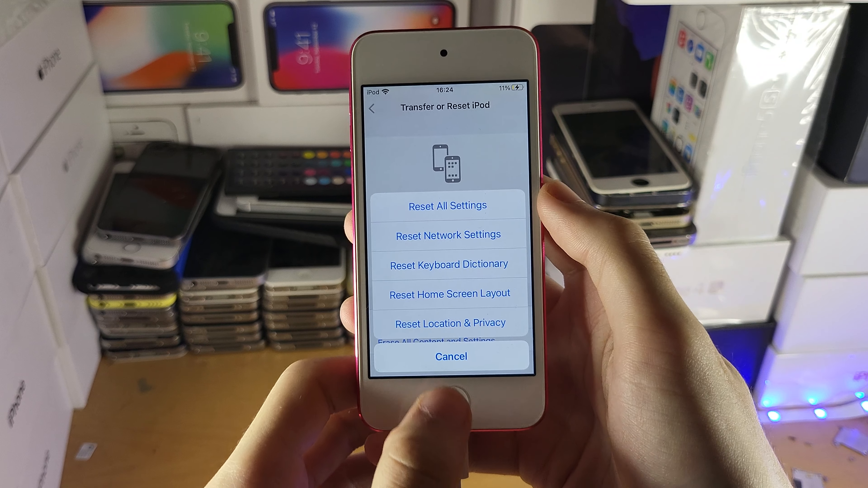
- Reset Network Settings, then return via General to Transfer or Reset iPod for Erase All Content and Settings
click(451, 357)
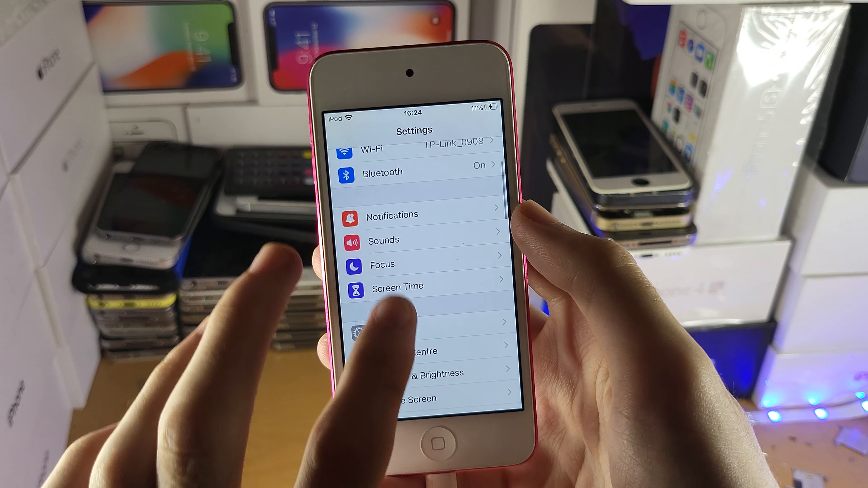
click(407, 150)
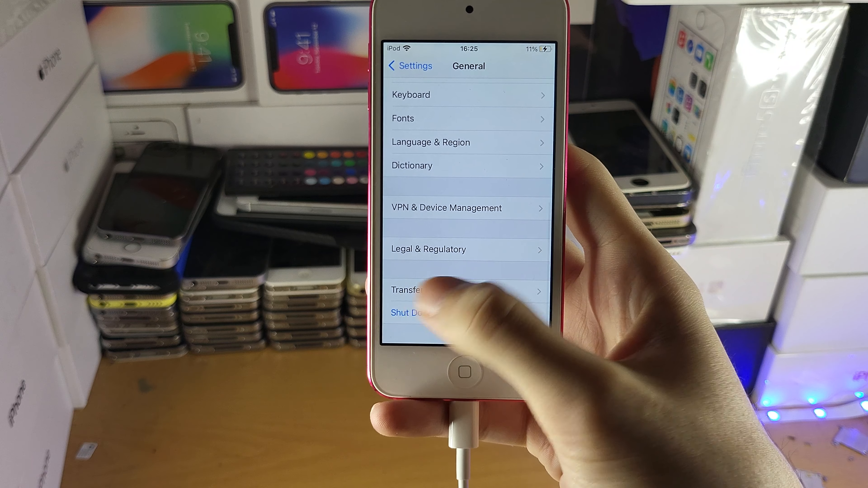
click(410, 290)
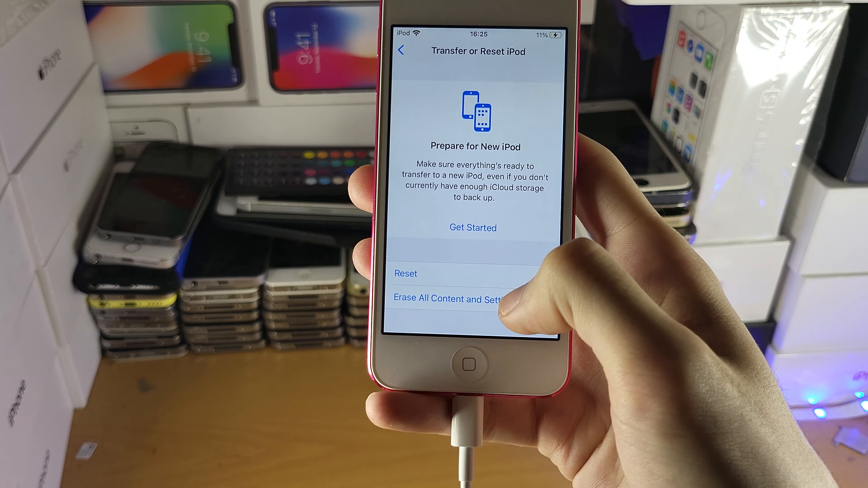